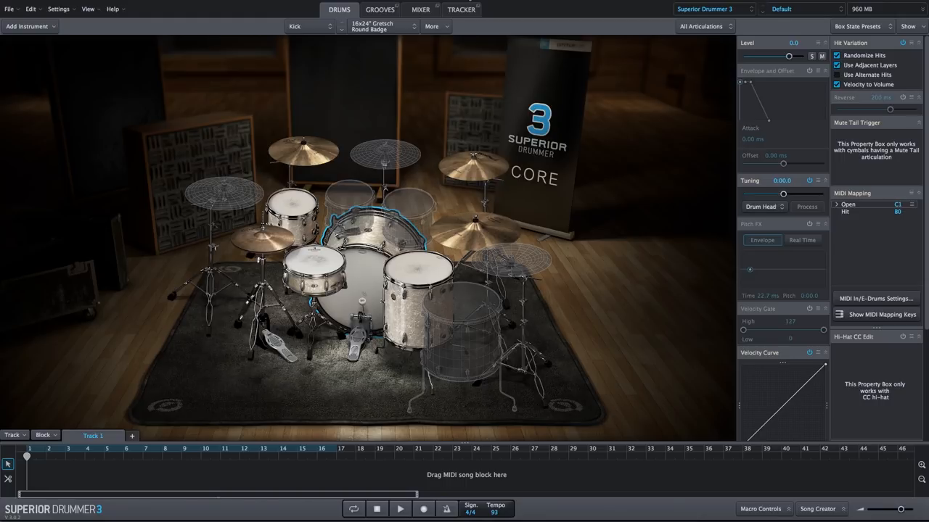
# Open the drums and mixer preset list from the top-right dropdown.
pyautogui.click(783, 9)
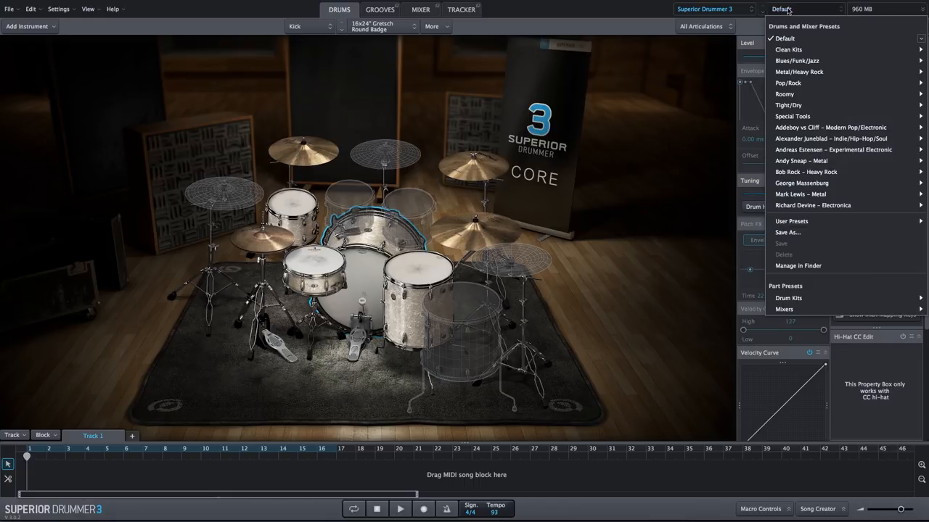
pyautogui.moveTo(830, 127)
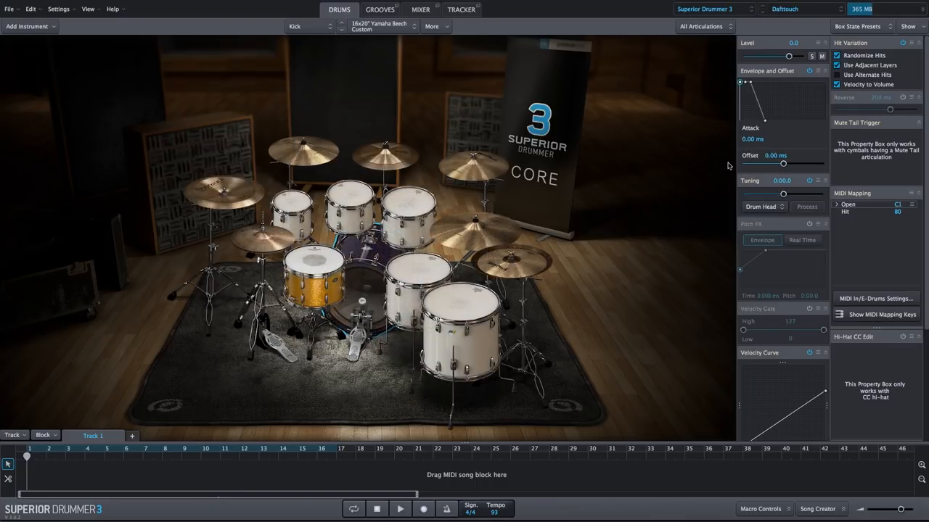
pyautogui.click(420, 9)
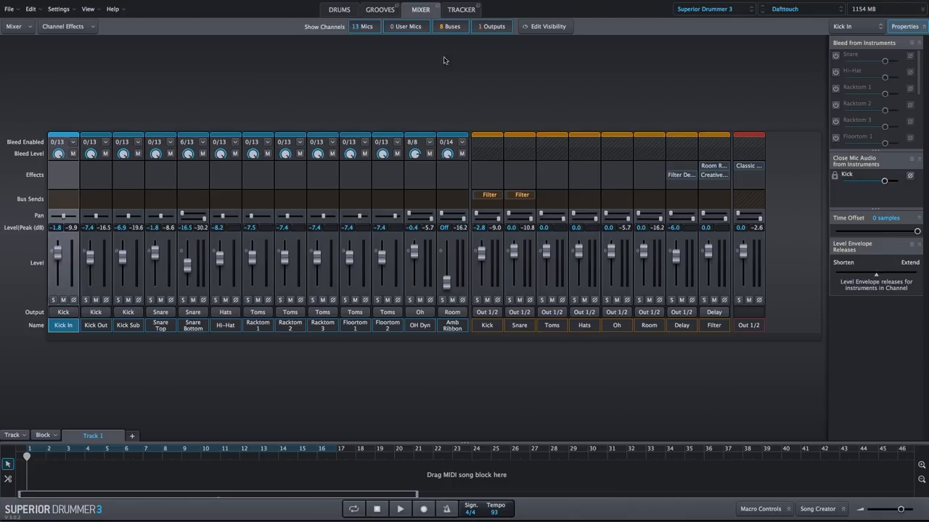
pyautogui.click(338, 10)
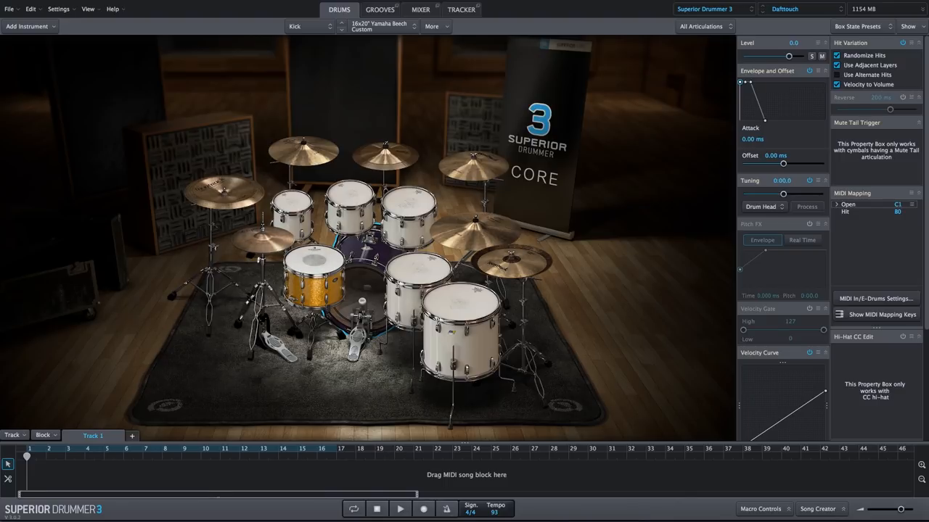
pyautogui.moveTo(476, 39)
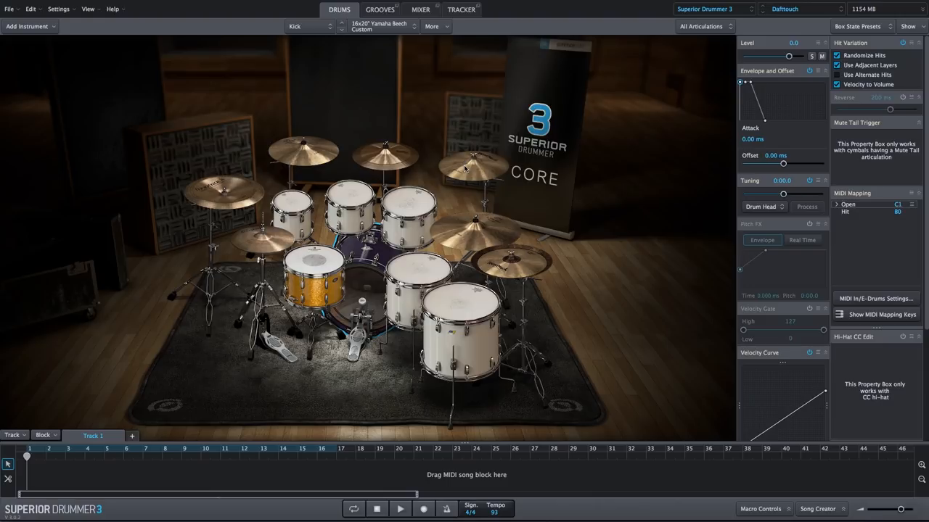
# Inspect the left China, front-right China and upper-right crash cymbals, then return to the Mixer.
pyautogui.click(224, 192)
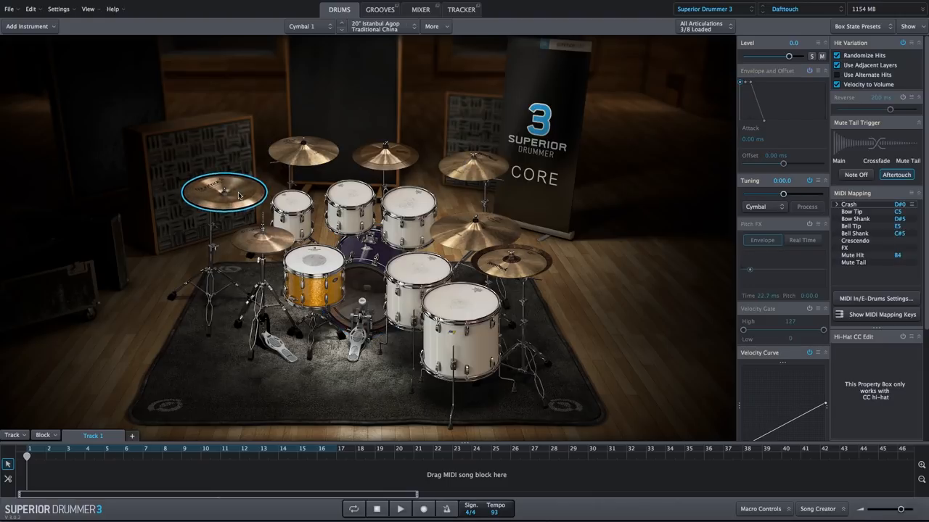
pyautogui.click(512, 260)
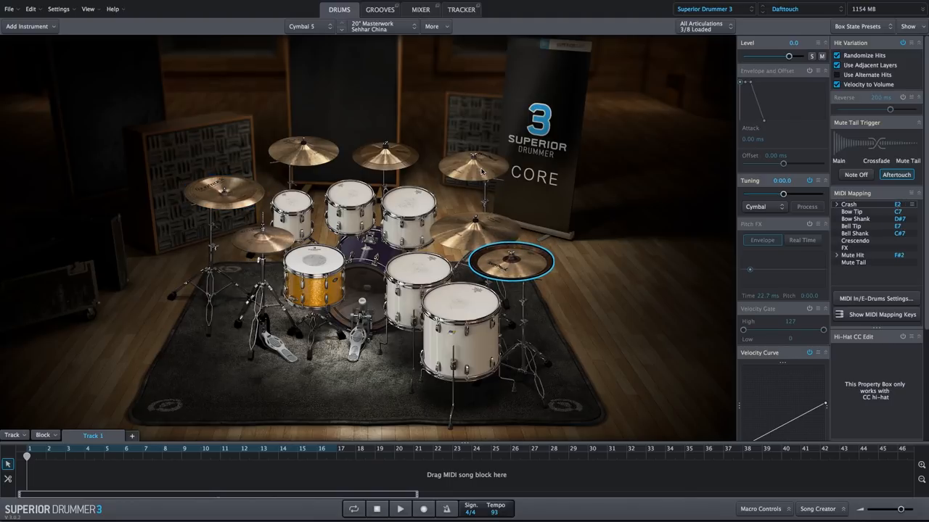
pyautogui.click(473, 165)
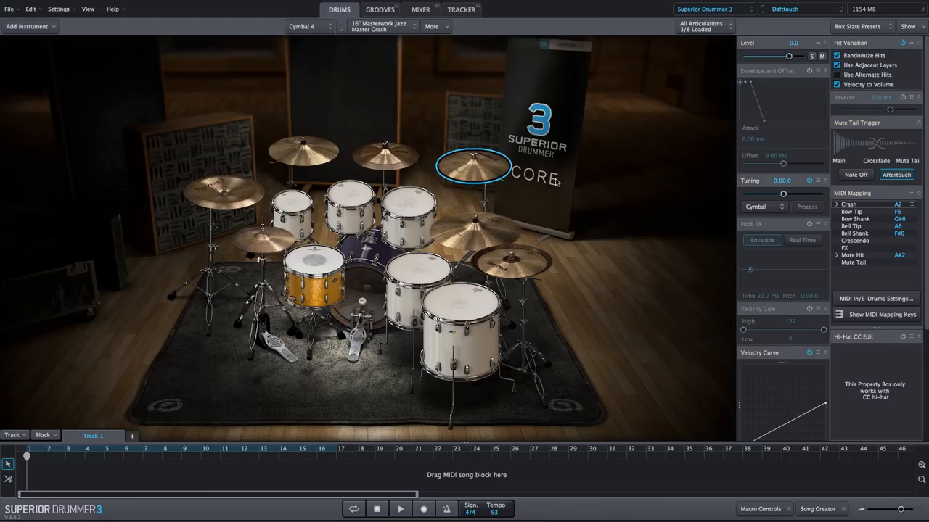
pyautogui.click(421, 9)
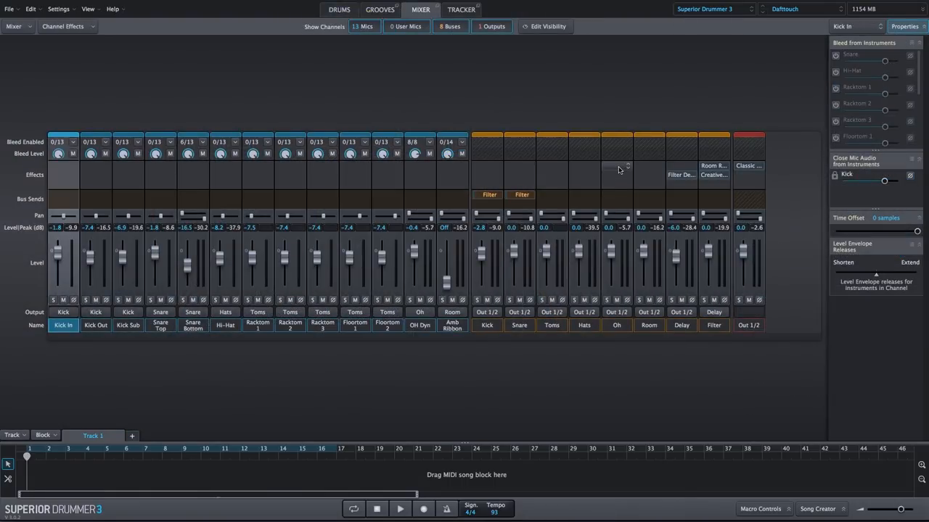
pyautogui.moveTo(617, 170)
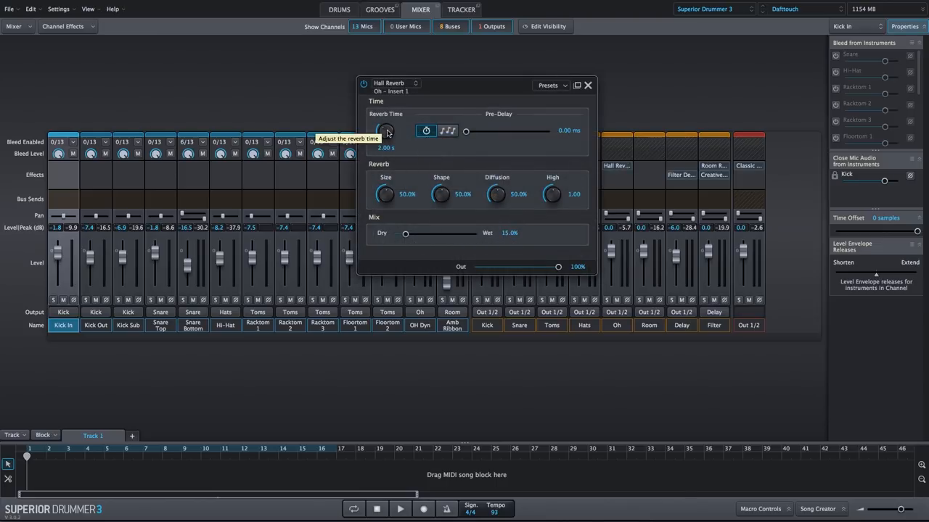
# Set the Oh Hall Reverb to 2.94 s reverb time and 119 ms pre-delay.
pyautogui.moveTo(385, 131); pyautogui.dragTo(388, 123)
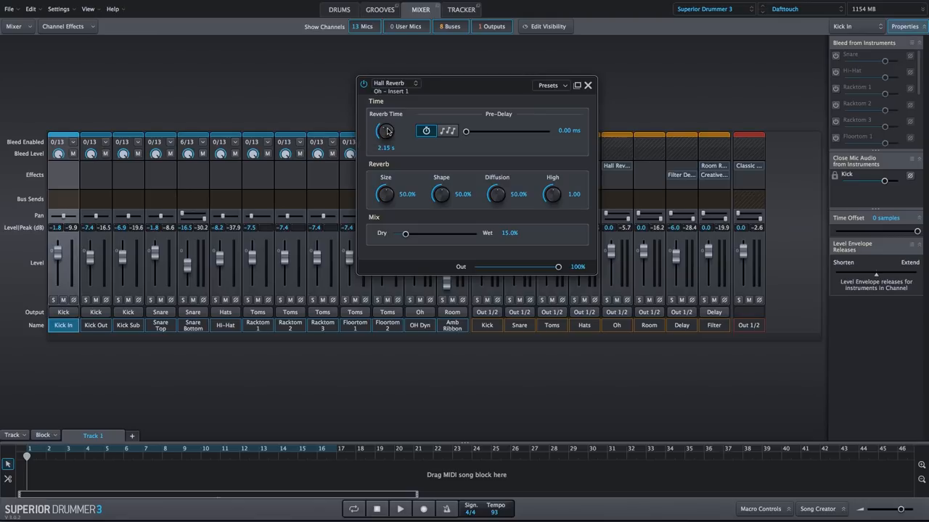
pyautogui.moveTo(385, 132); pyautogui.dragTo(385, 116)
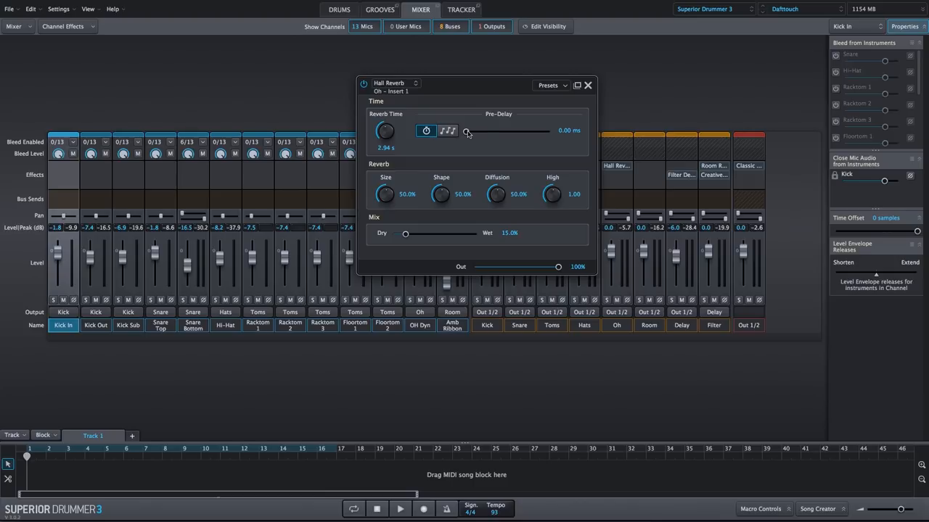
pyautogui.moveTo(468, 132); pyautogui.dragTo(486, 132)
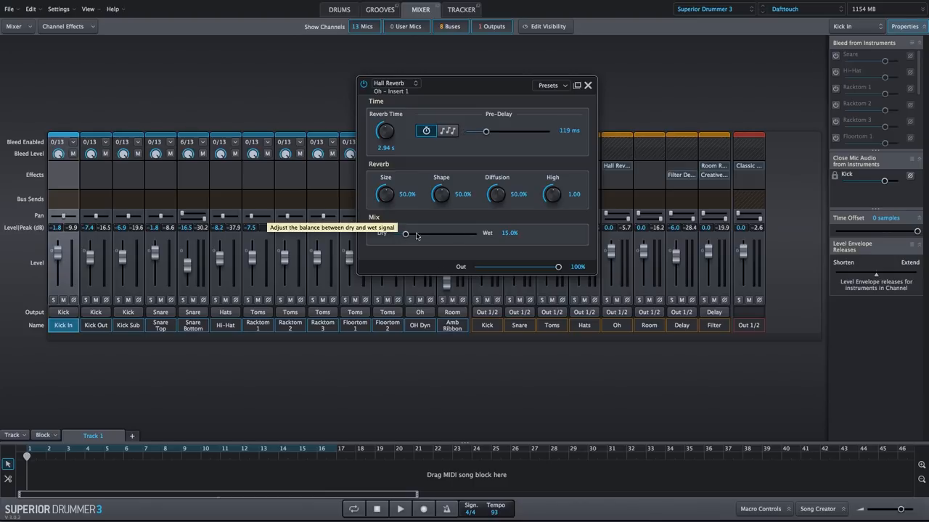
pyautogui.click(588, 85)
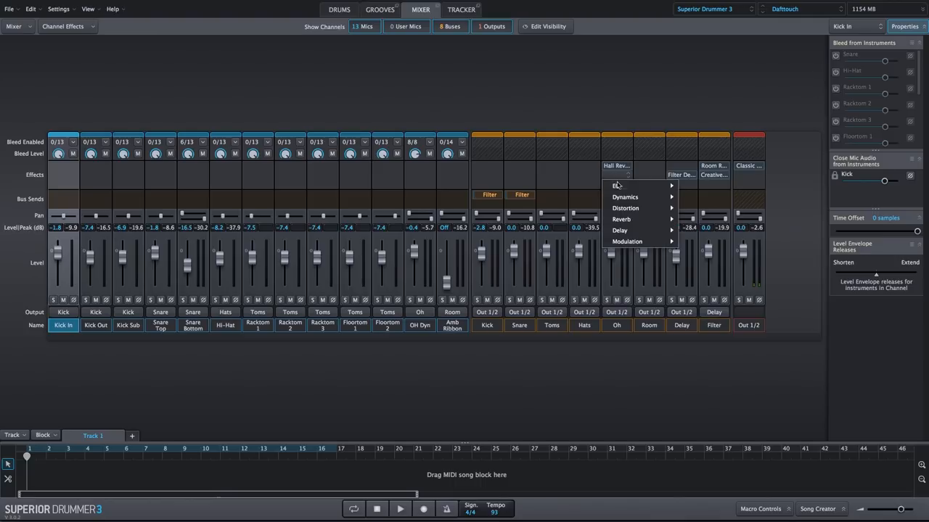
pyautogui.moveTo(621, 219)
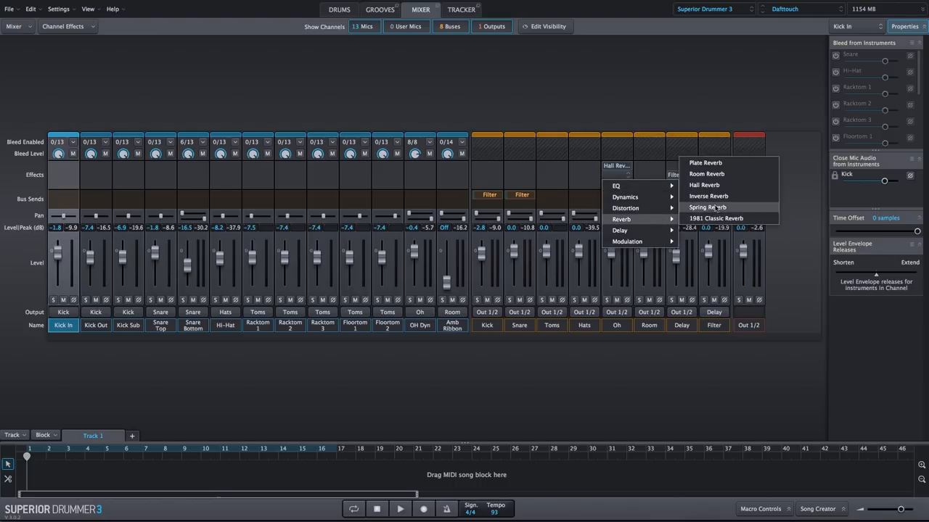
# Add an Inverse Reverb as the Oh bus's second insert, then return to the drum kit.
pyautogui.click(708, 196)
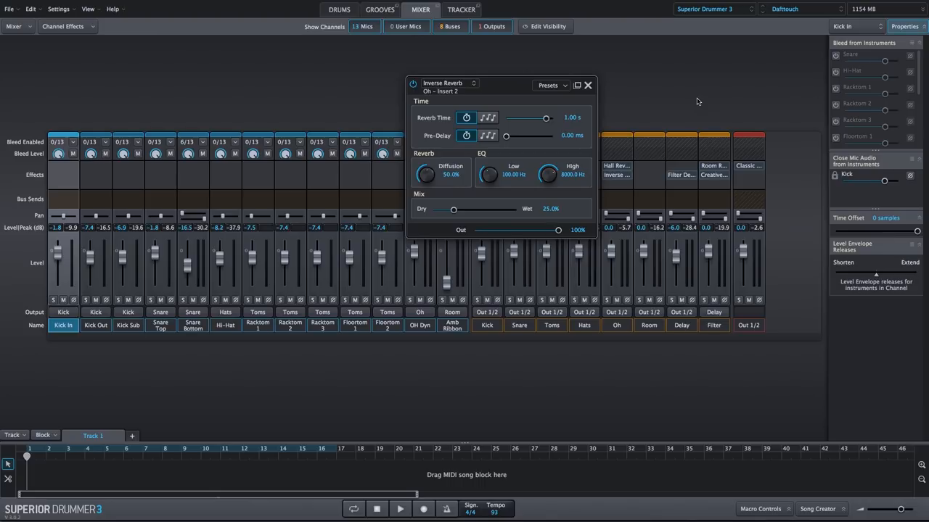
pyautogui.moveTo(685, 102)
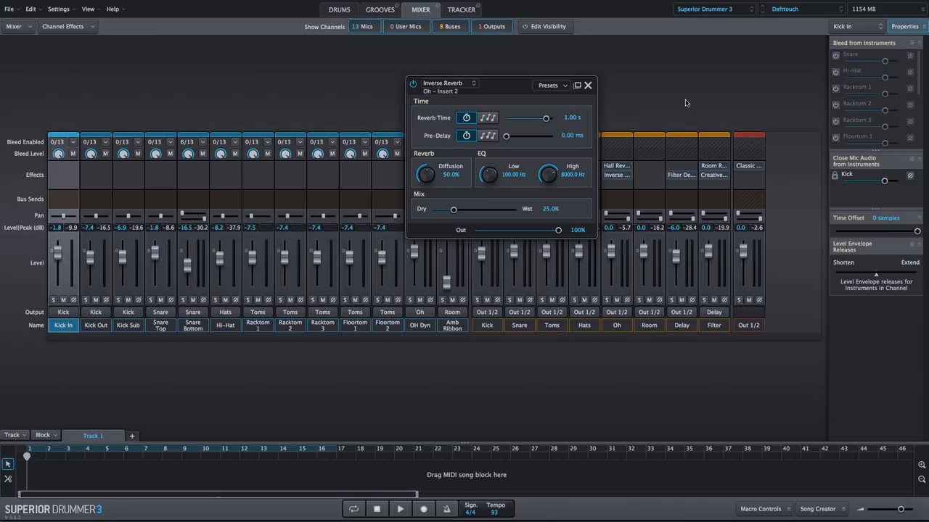
pyautogui.moveTo(660, 100)
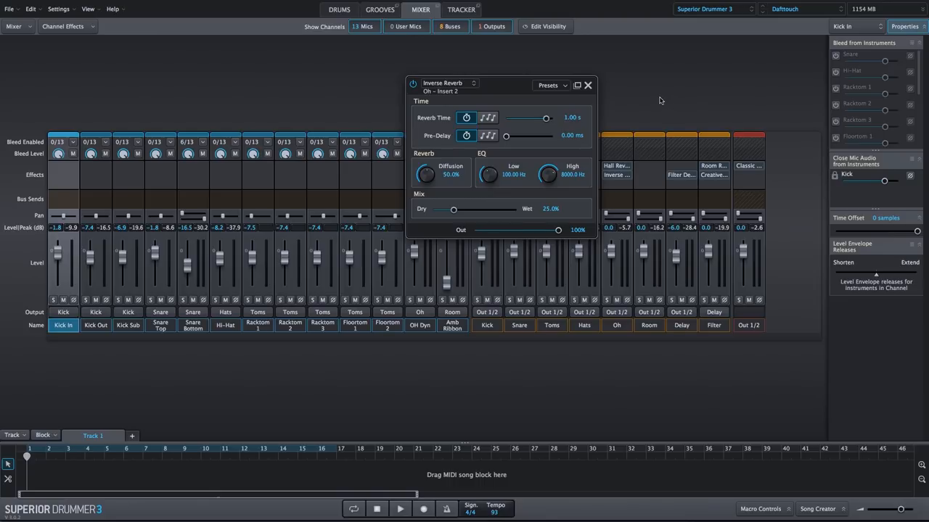
pyautogui.click(338, 10)
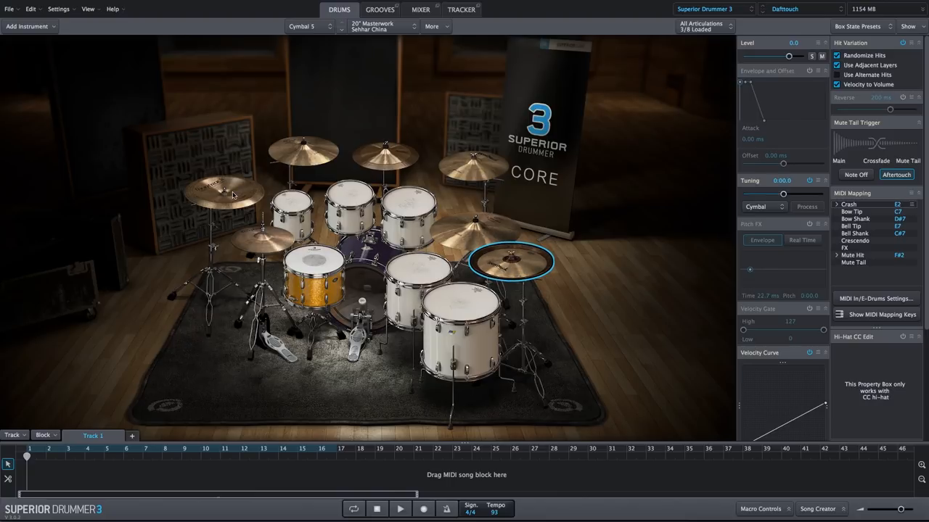
# Select the Istanbul Agop China, then the Masterwork Sehhar China cymbal.
pyautogui.click(225, 191)
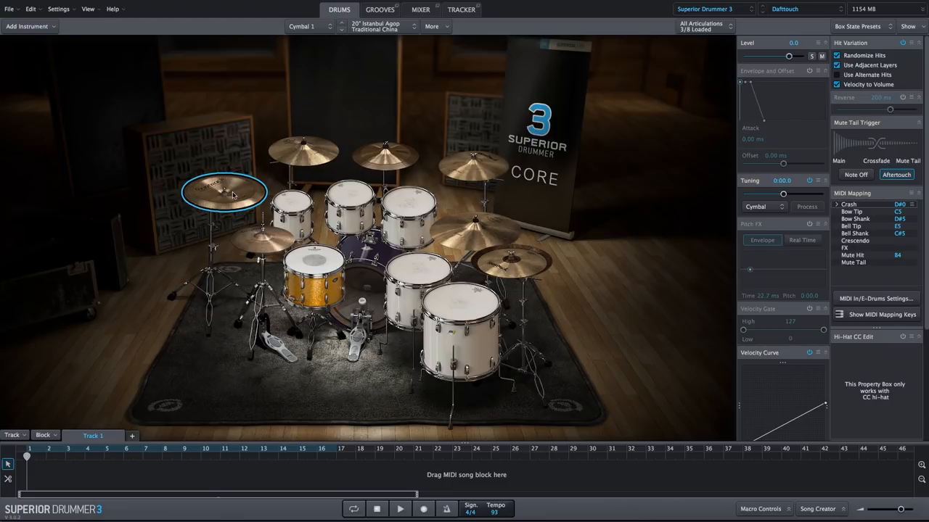
pyautogui.click(511, 260)
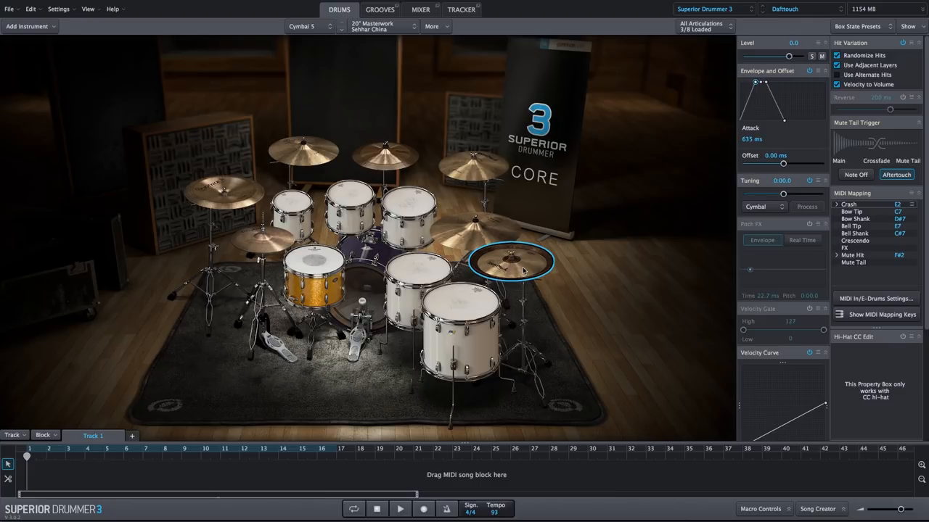
pyautogui.moveTo(240, 197)
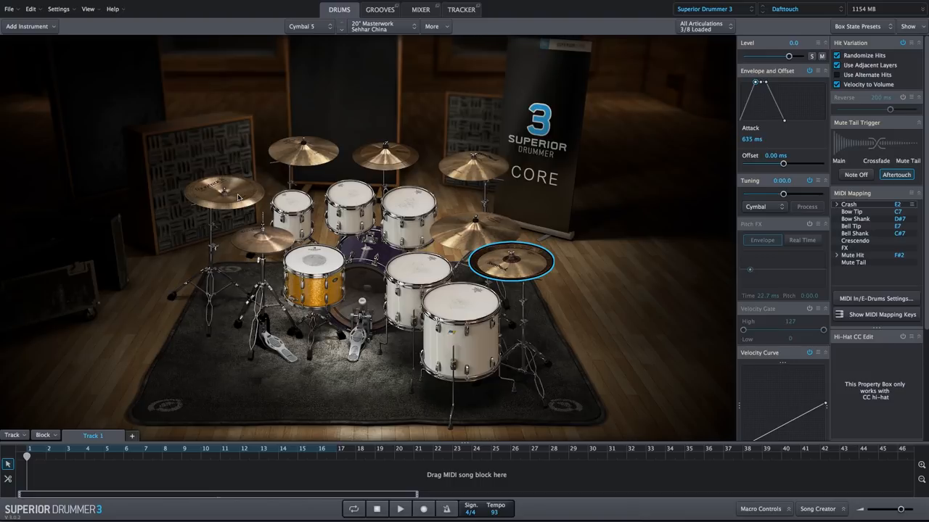
# Select the 20" Istanbul Agop Traditional China cymbal for its 2000 ms attack.
pyautogui.click(225, 188)
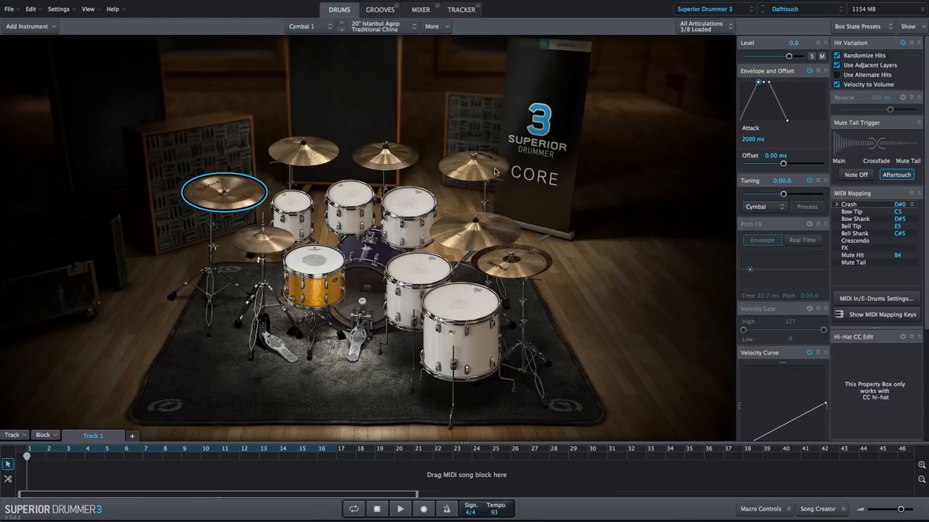
pyautogui.moveTo(481, 168)
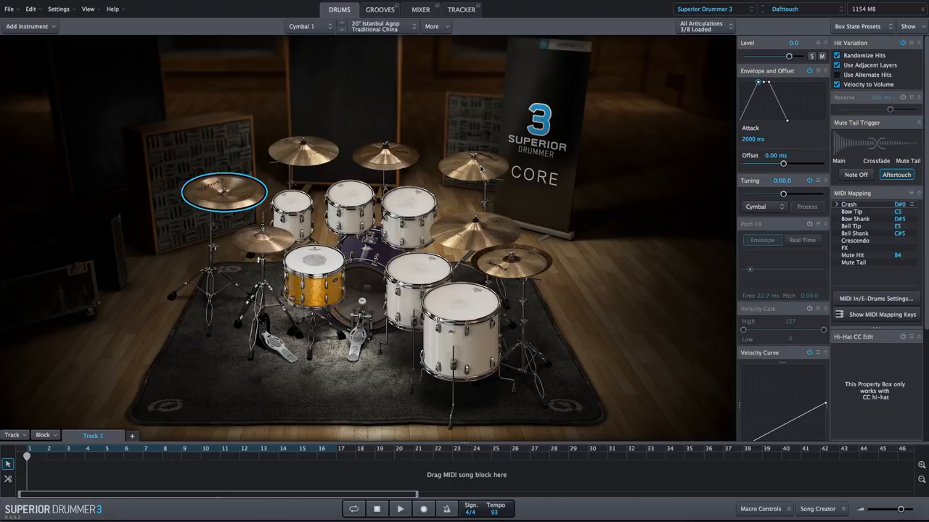
# Select the 16" Masterwork Jazz Master Crash as the active instrument.
pyautogui.click(473, 165)
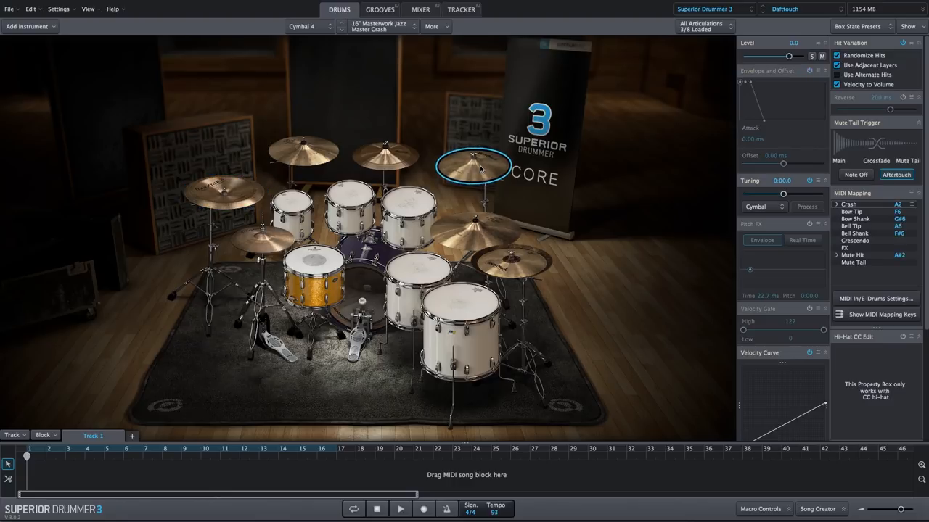
pyautogui.moveTo(642, 208)
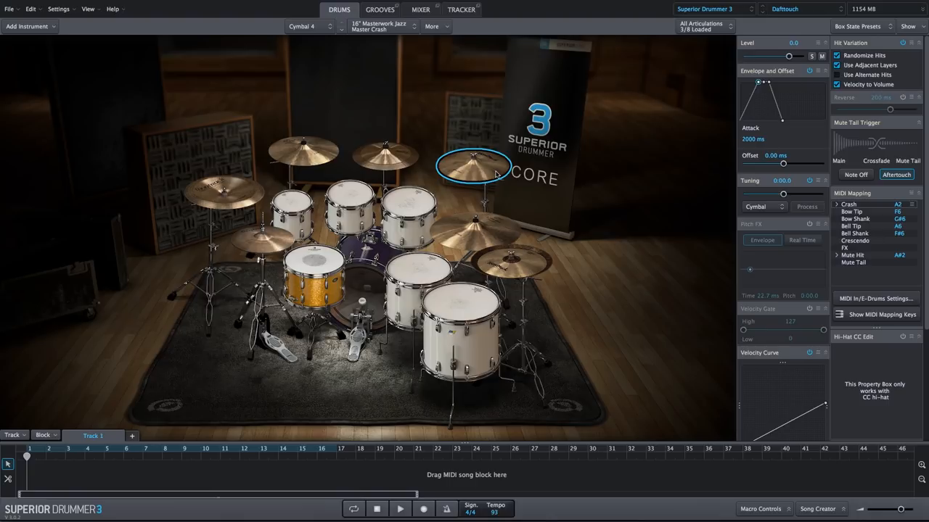
pyautogui.moveTo(905, 100)
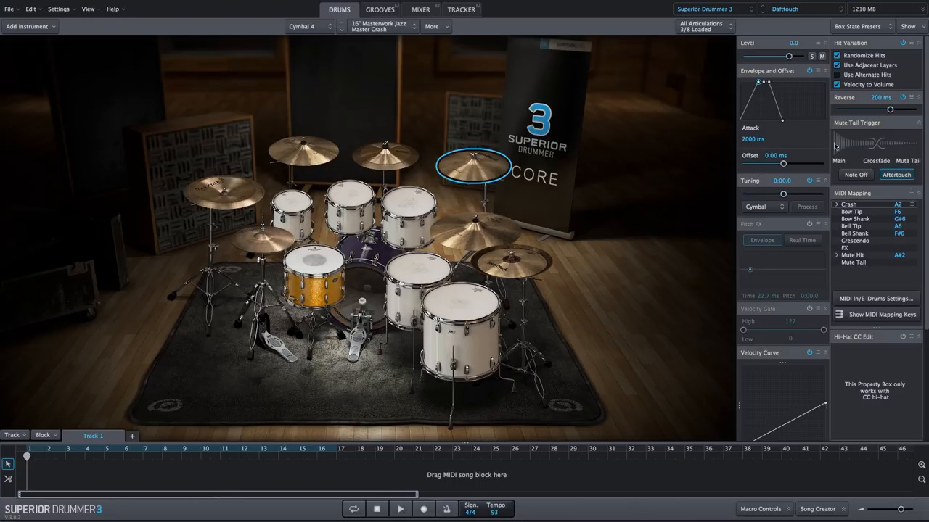
pyautogui.moveTo(891, 109)
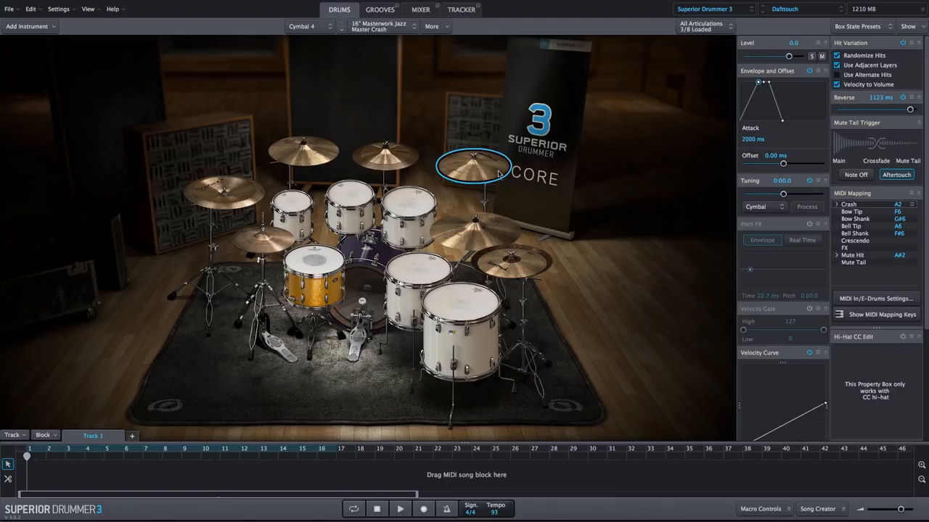
pyautogui.moveTo(522, 268)
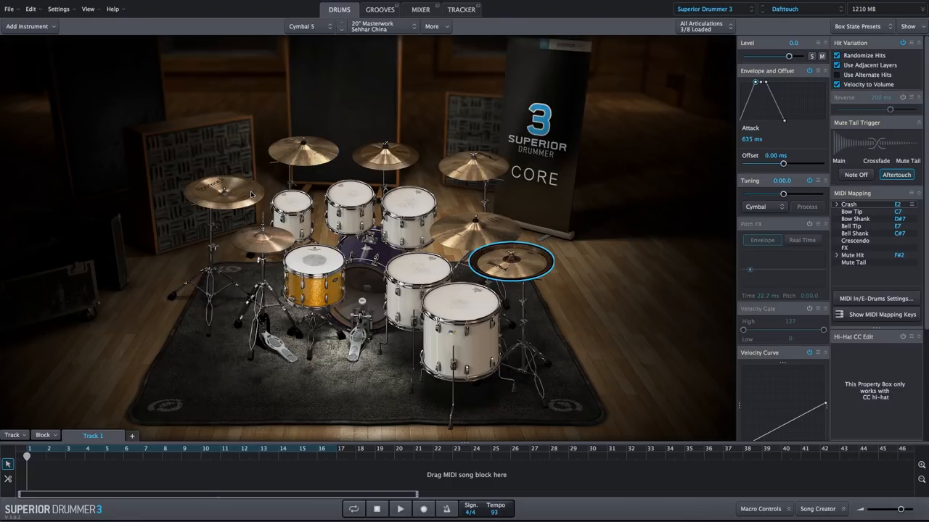
pyautogui.click(223, 191)
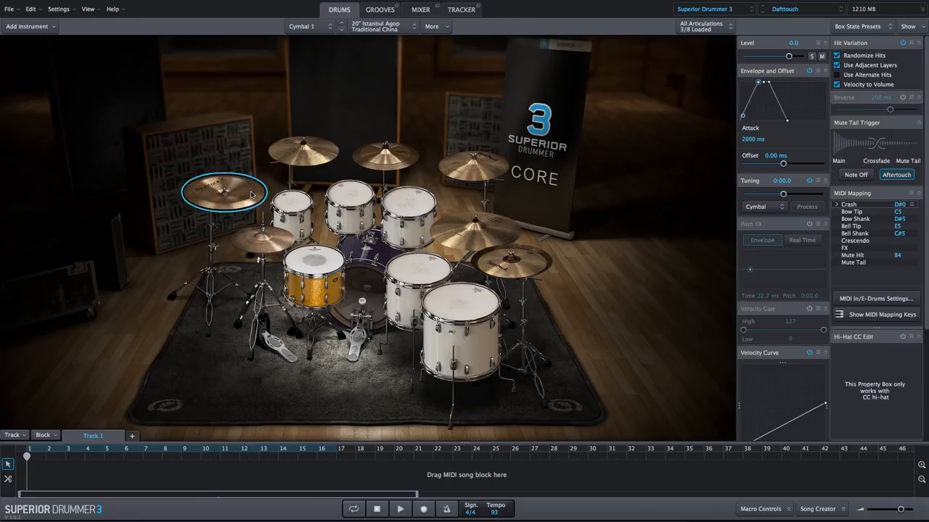
pyautogui.moveTo(421, 203)
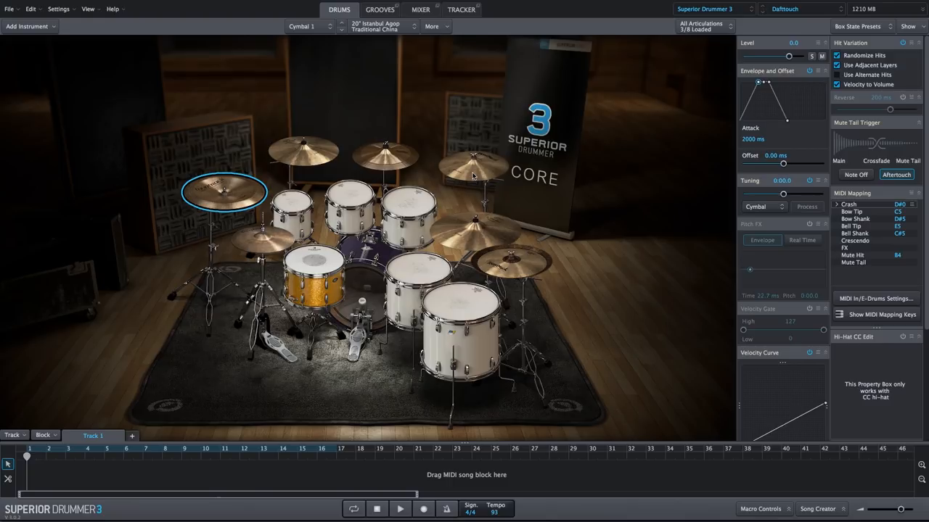
pyautogui.moveTo(448, 113)
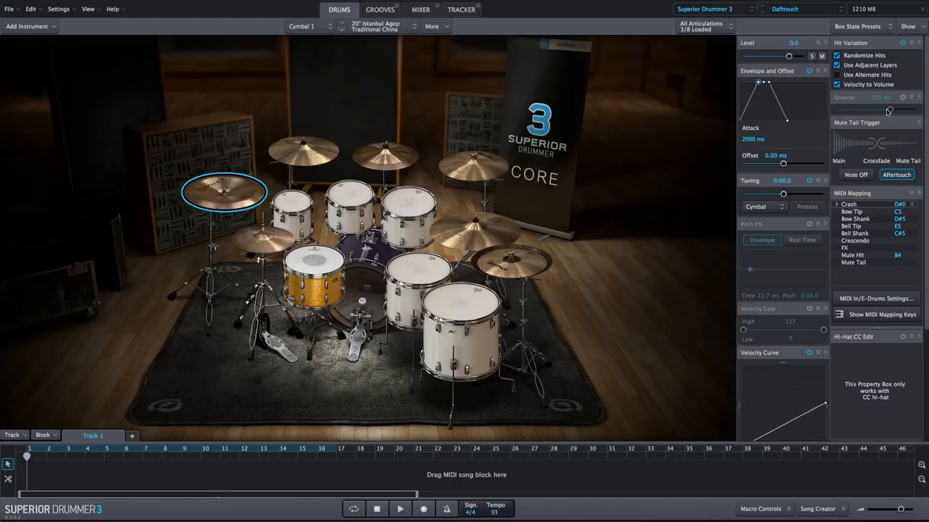
pyautogui.moveTo(466, 175)
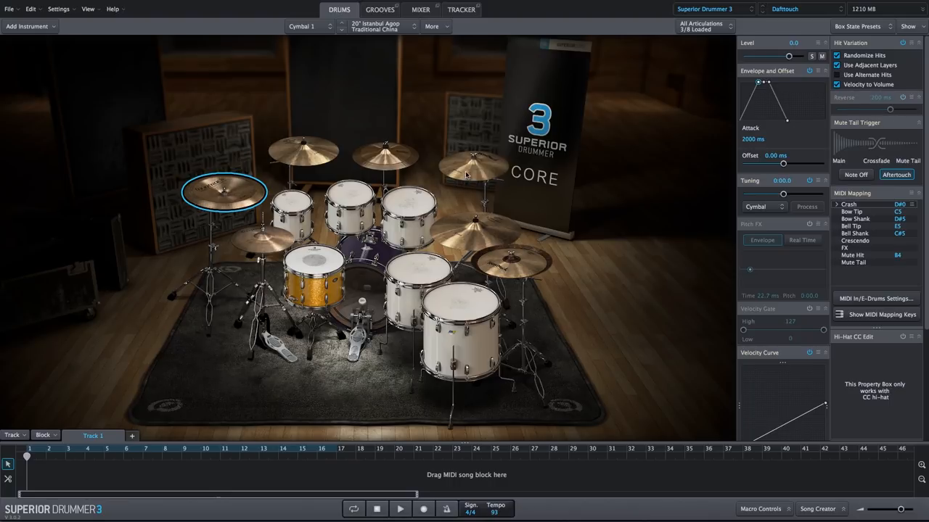
pyautogui.click(472, 163)
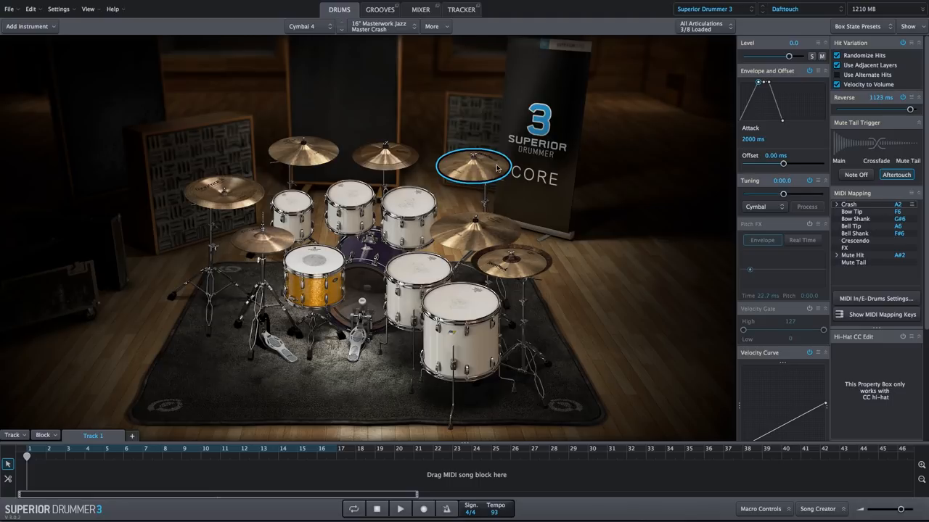
pyautogui.moveTo(478, 178)
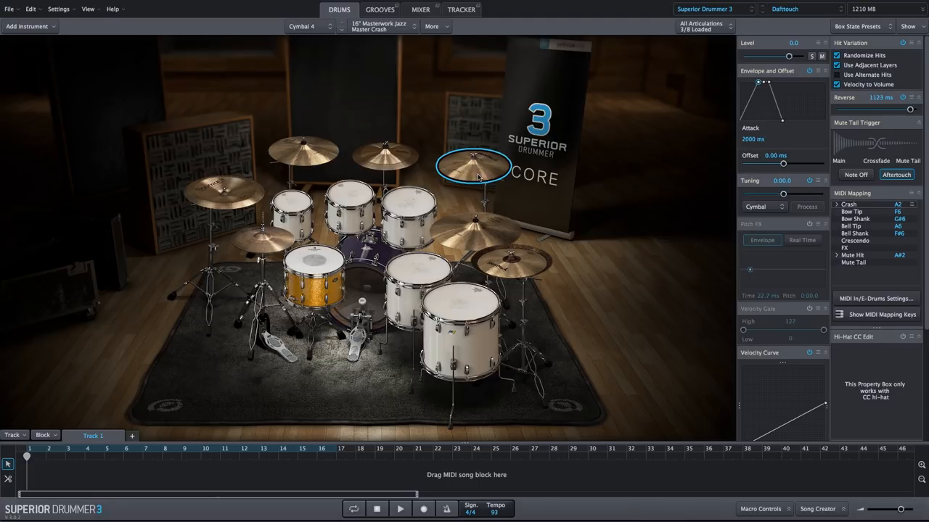